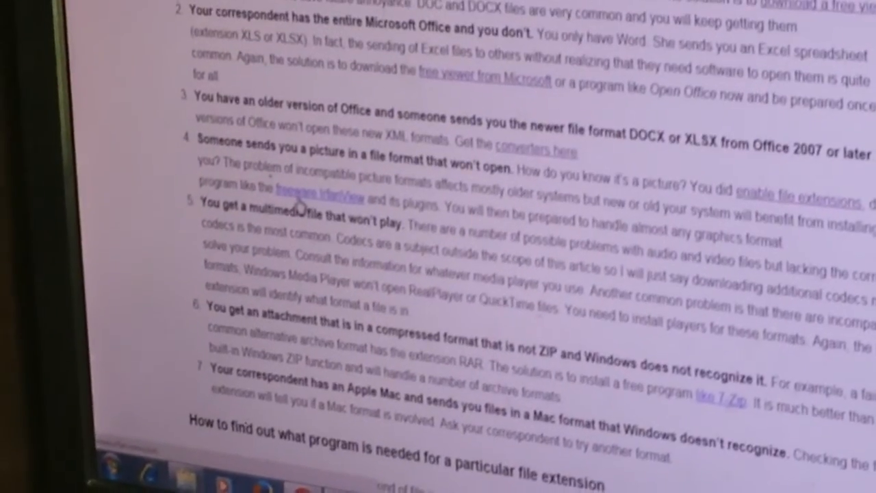
pyautogui.scroll(-3)
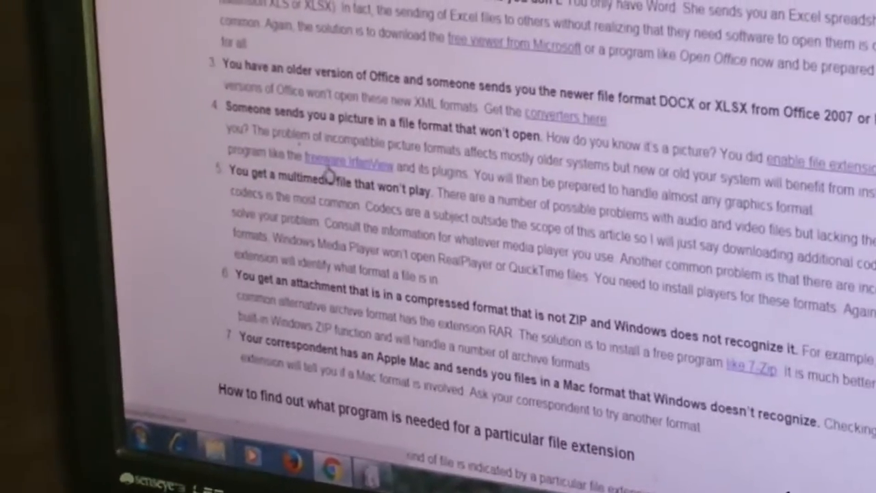